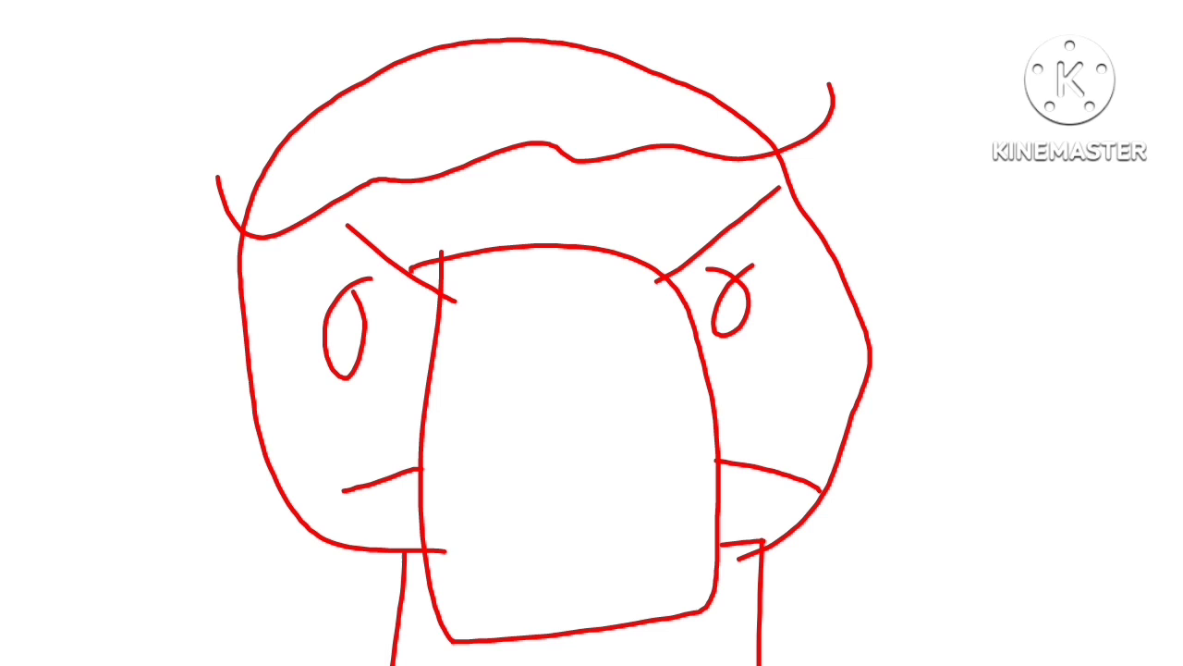
# Draw a red stroke beside the lower left edge of the white face shape.
pyautogui.moveTo(347, 485); pyautogui.dragTo(435, 476)
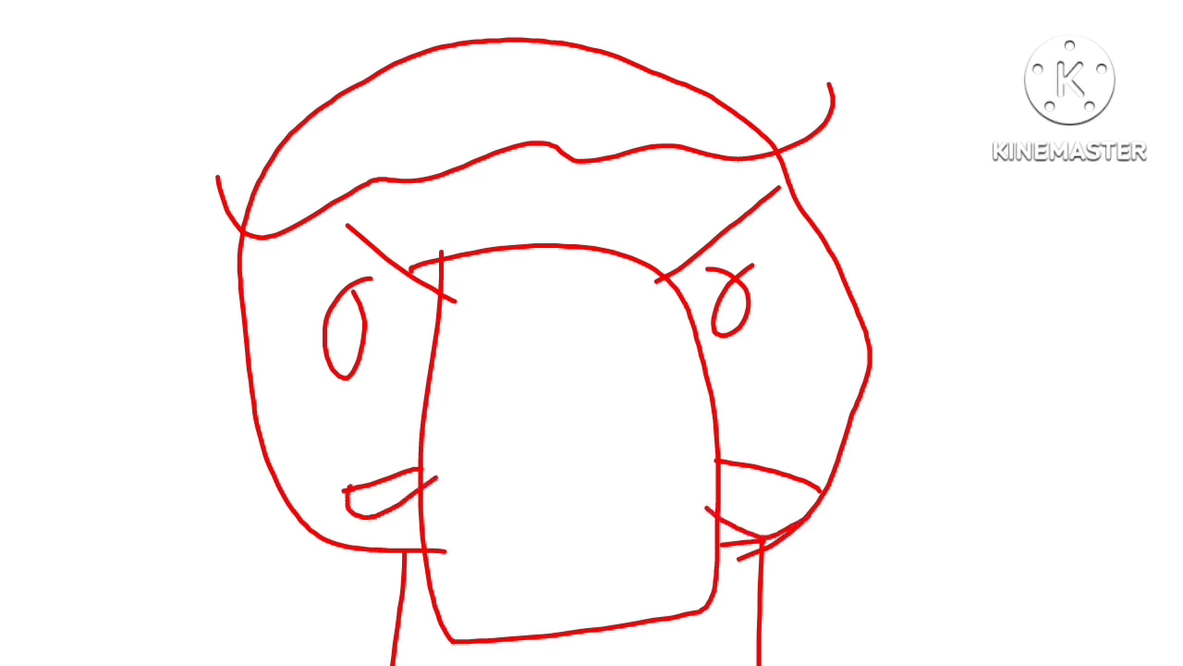